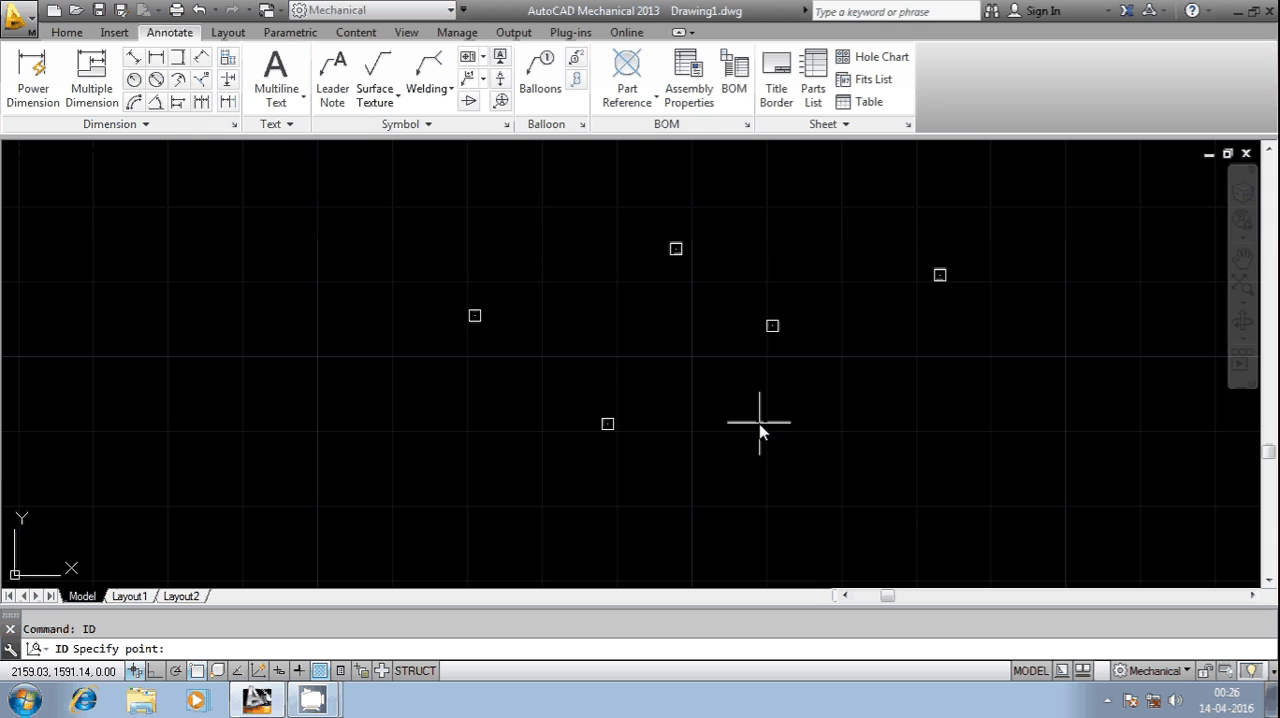
{"action": "mouse_move", "coordinate": [608, 426]}
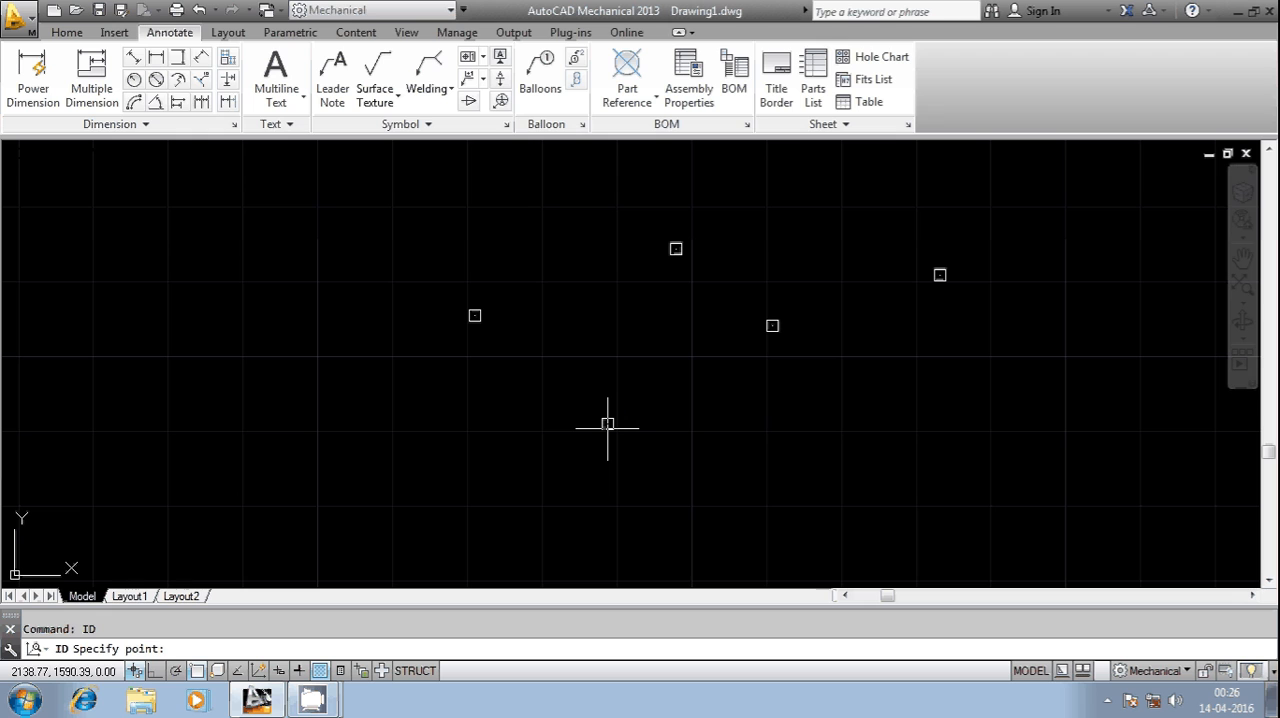
Pick the lower point with Node snap, reporting X 2138.77, Y 1591.01, Z 0.00
{"action": "right_click", "coordinate": [608, 424]}
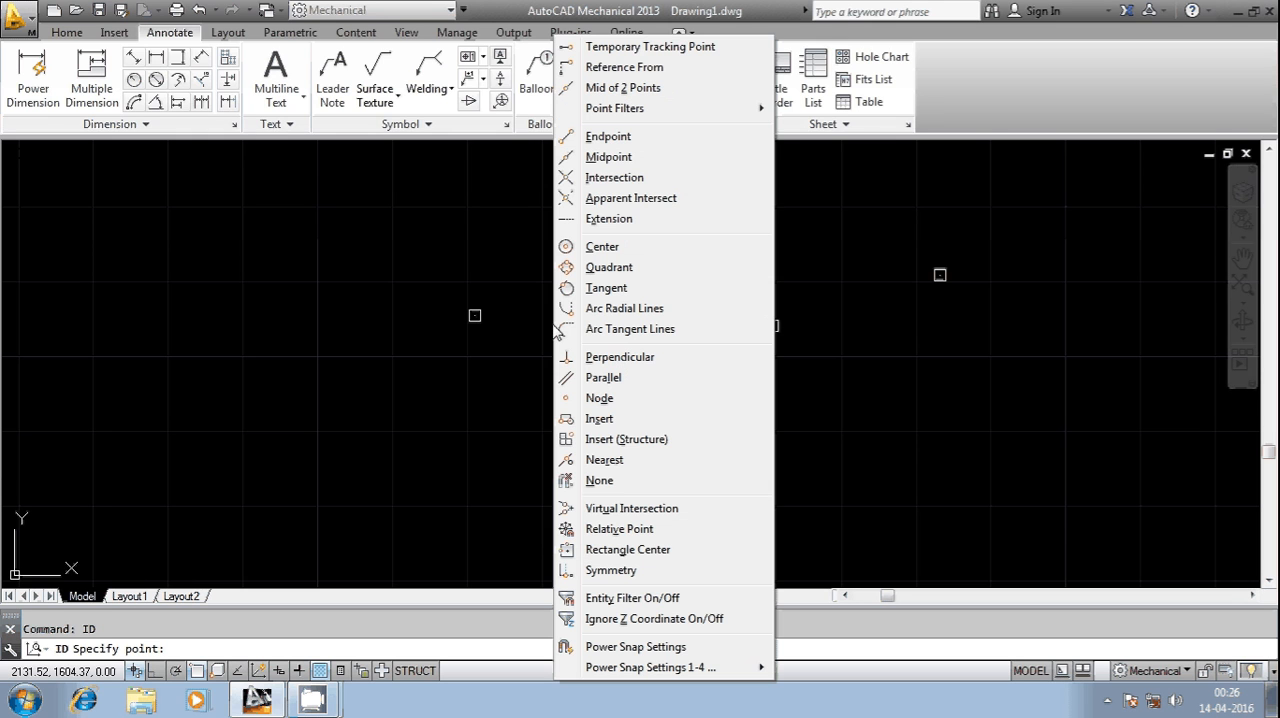
{"action": "mouse_move", "coordinate": [600, 398]}
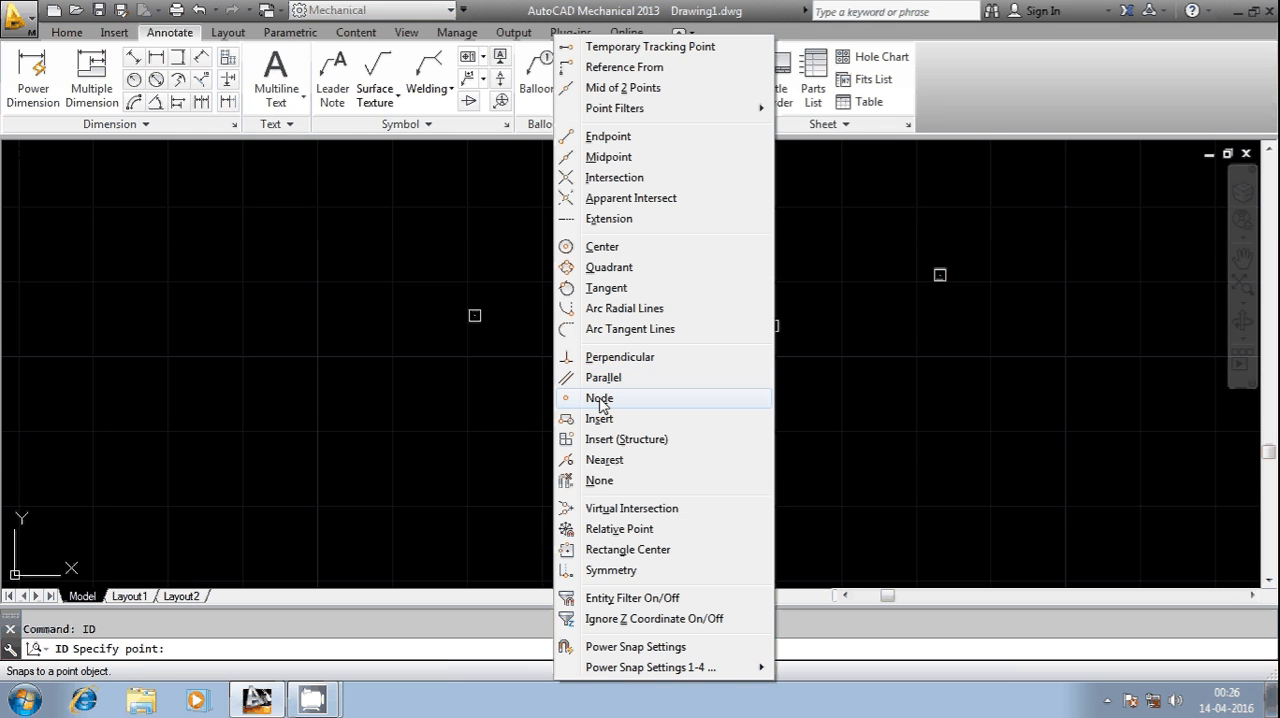
{"action": "left_click", "coordinate": [600, 398]}
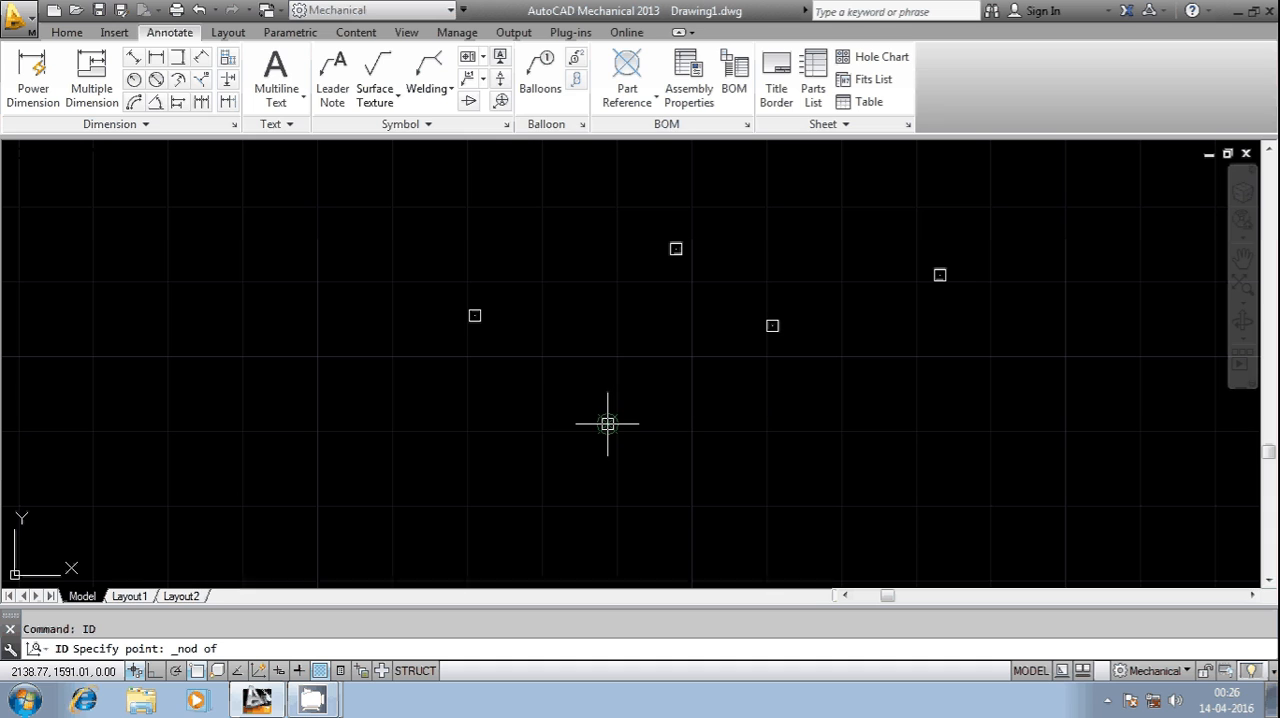
{"action": "left_click", "coordinate": [608, 424]}
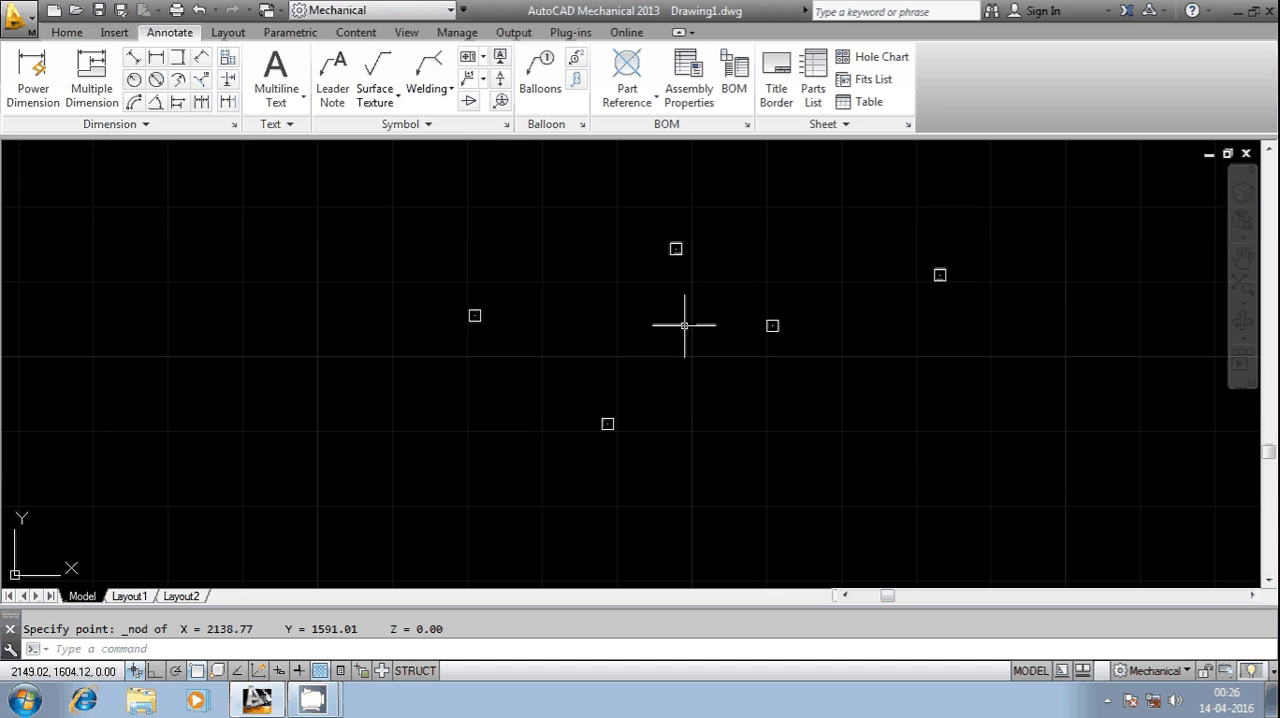
{"action": "mouse_move", "coordinate": [316, 580]}
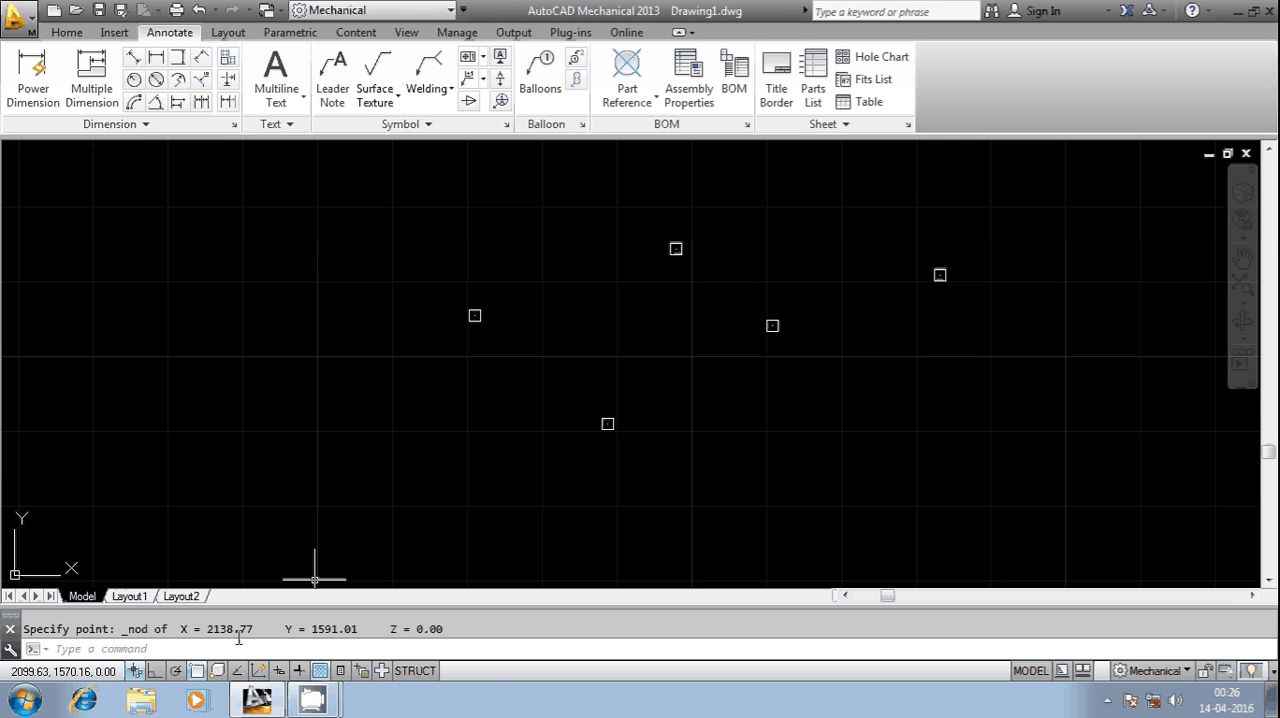
{"action": "mouse_move", "coordinate": [72, 536]}
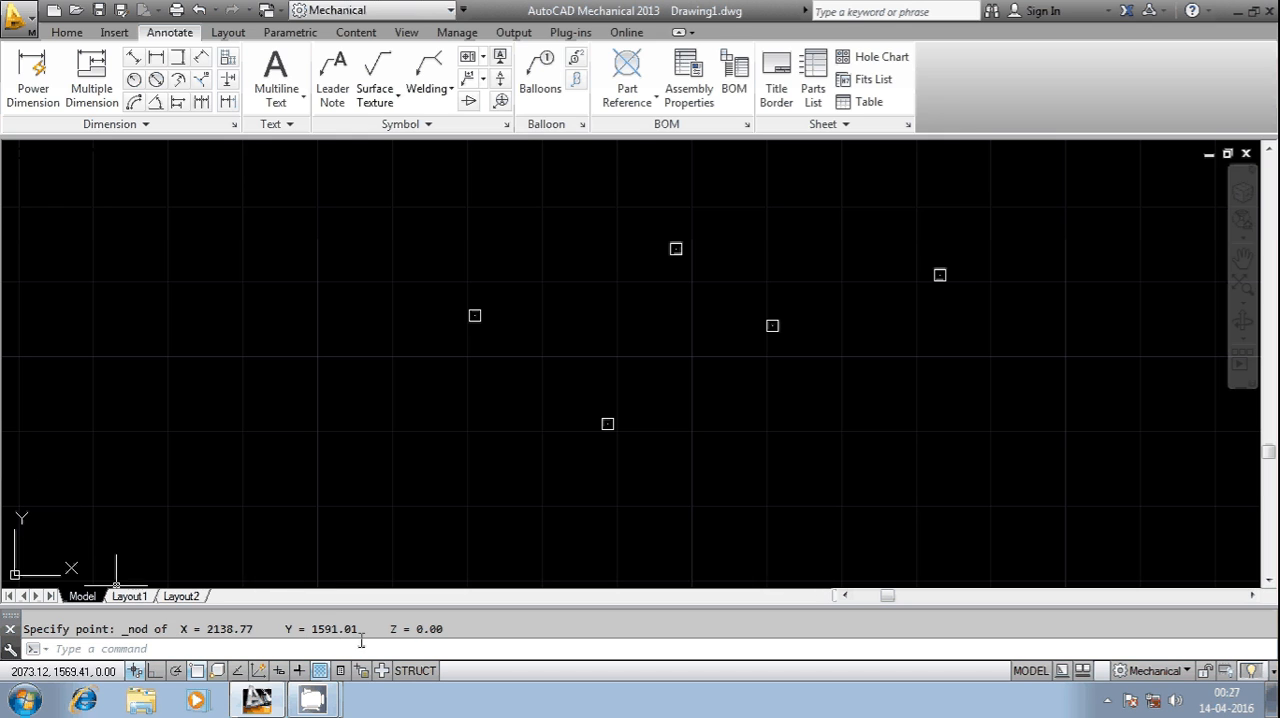
{"action": "mouse_move", "coordinate": [420, 548]}
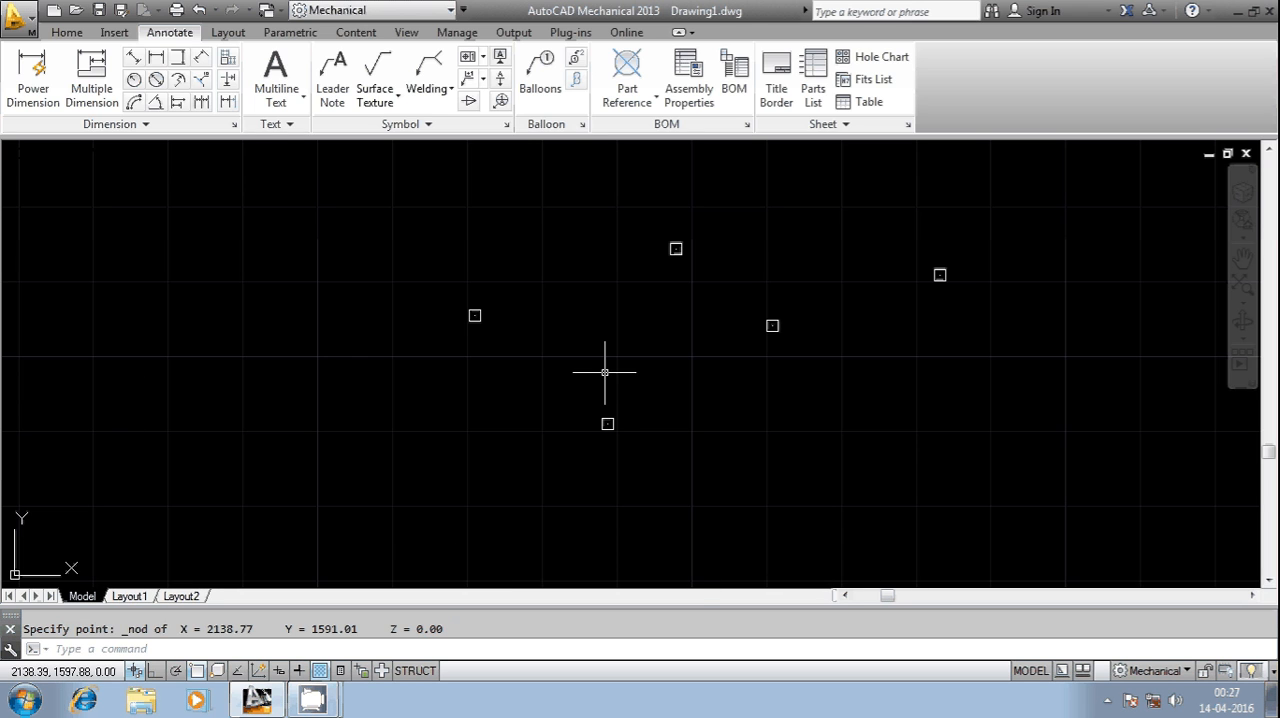
{"action": "mouse_move", "coordinate": [608, 388]}
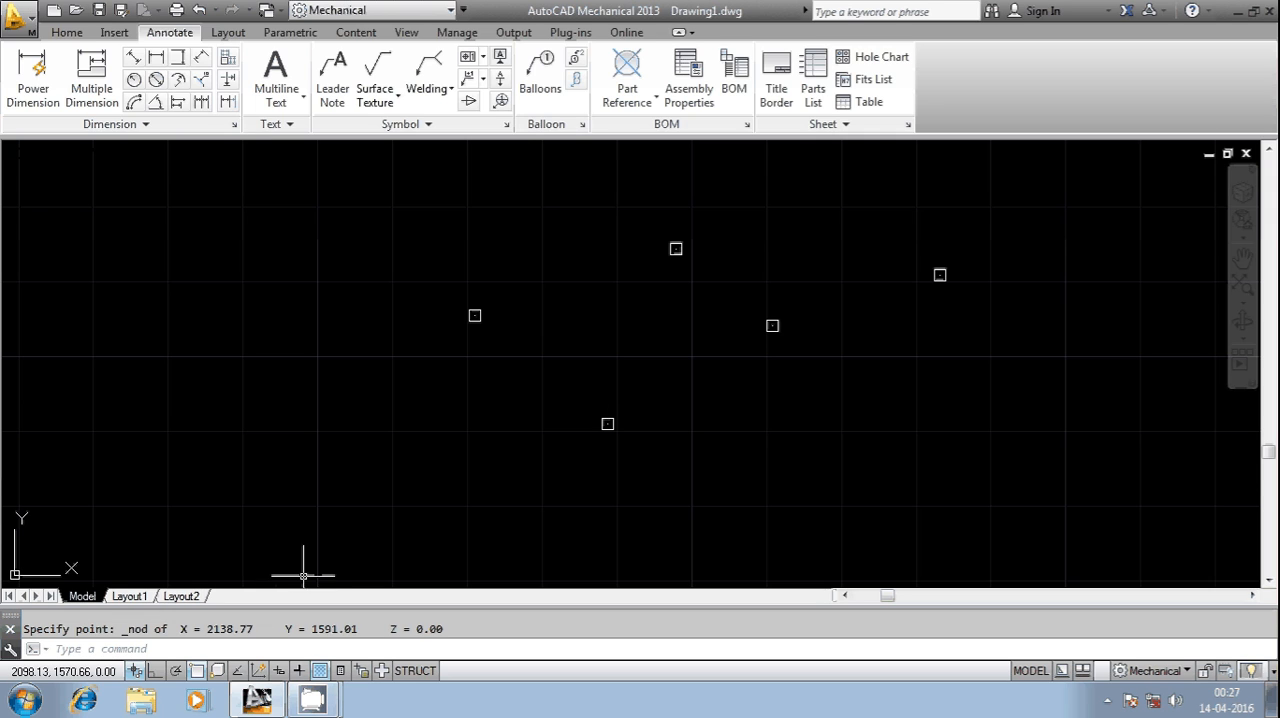
Rerun ID with Node snap on another point, reporting X 2160.78, Y 1604.12, Z 0.00
{"action": "type", "text": "r"}
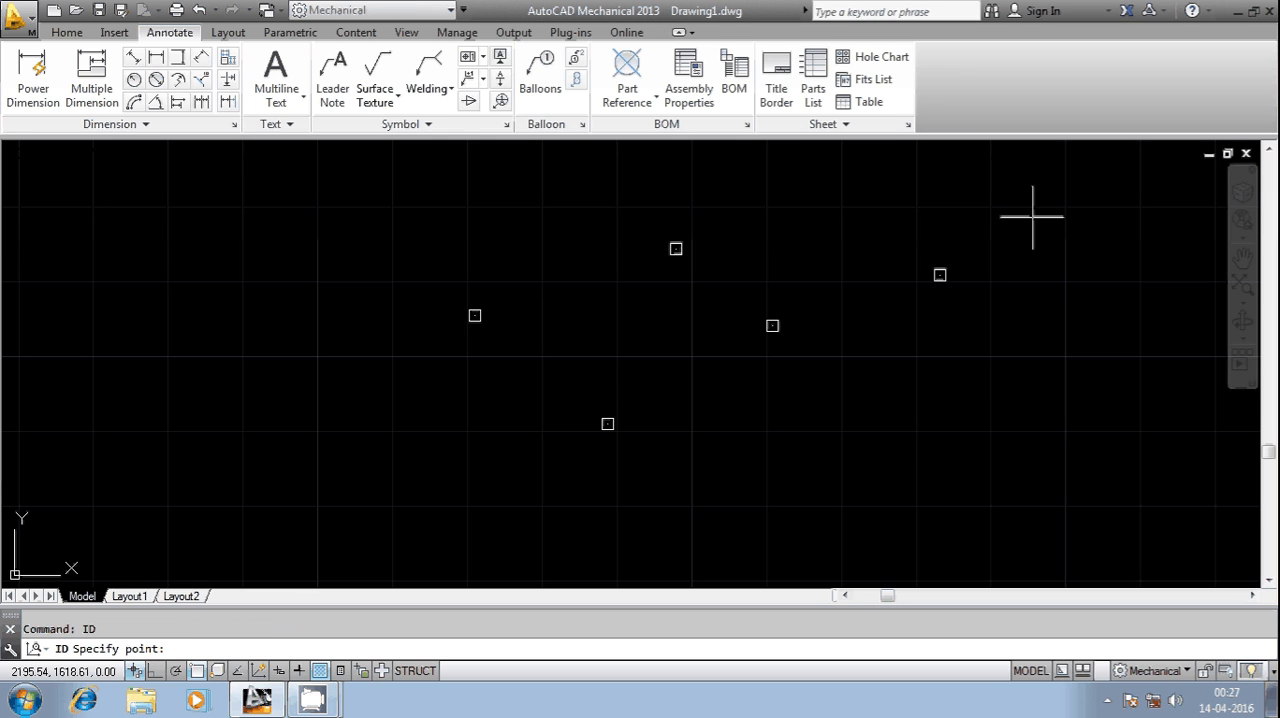
{"action": "mouse_move", "coordinate": [936, 276]}
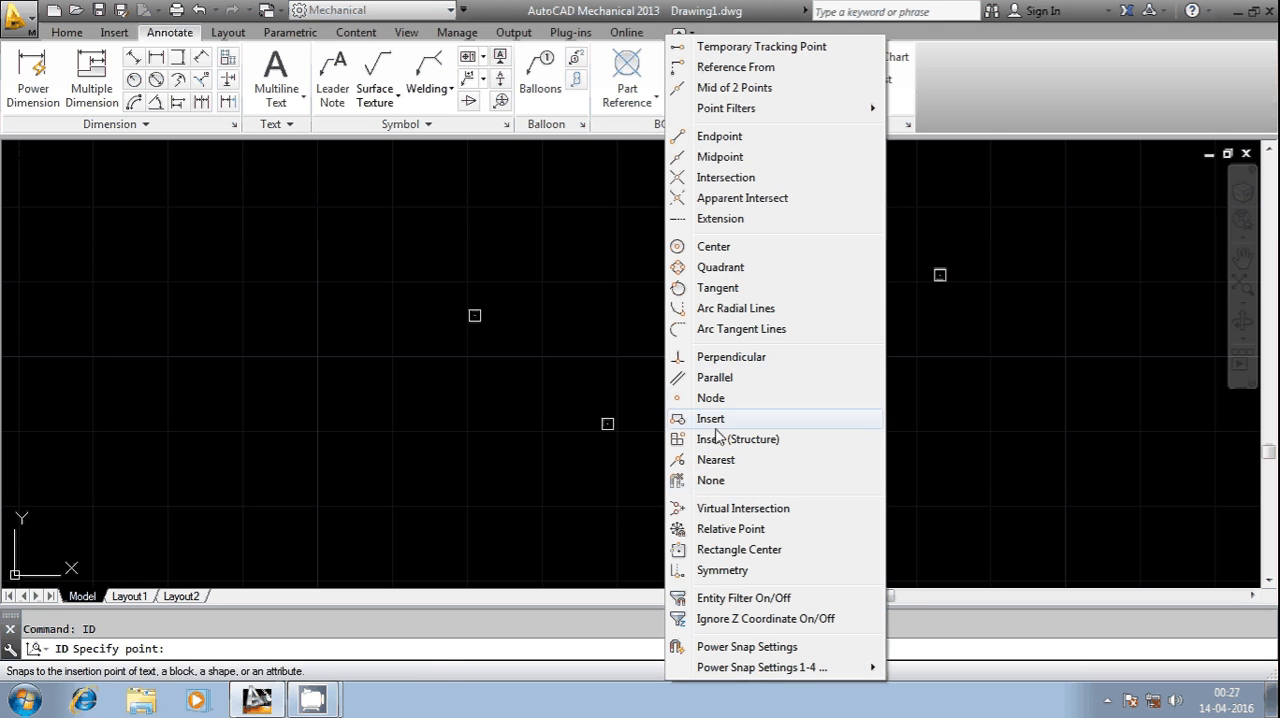
{"action": "left_click", "coordinate": [712, 398]}
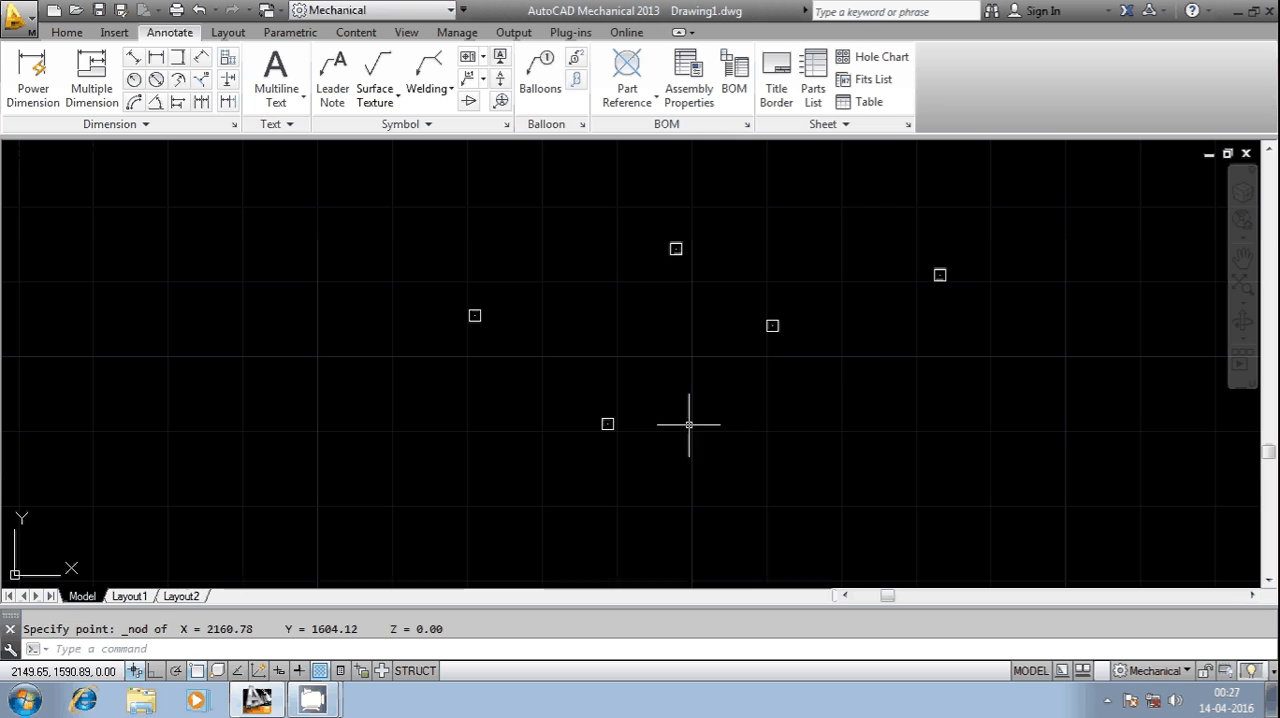
{"action": "mouse_move", "coordinate": [684, 300]}
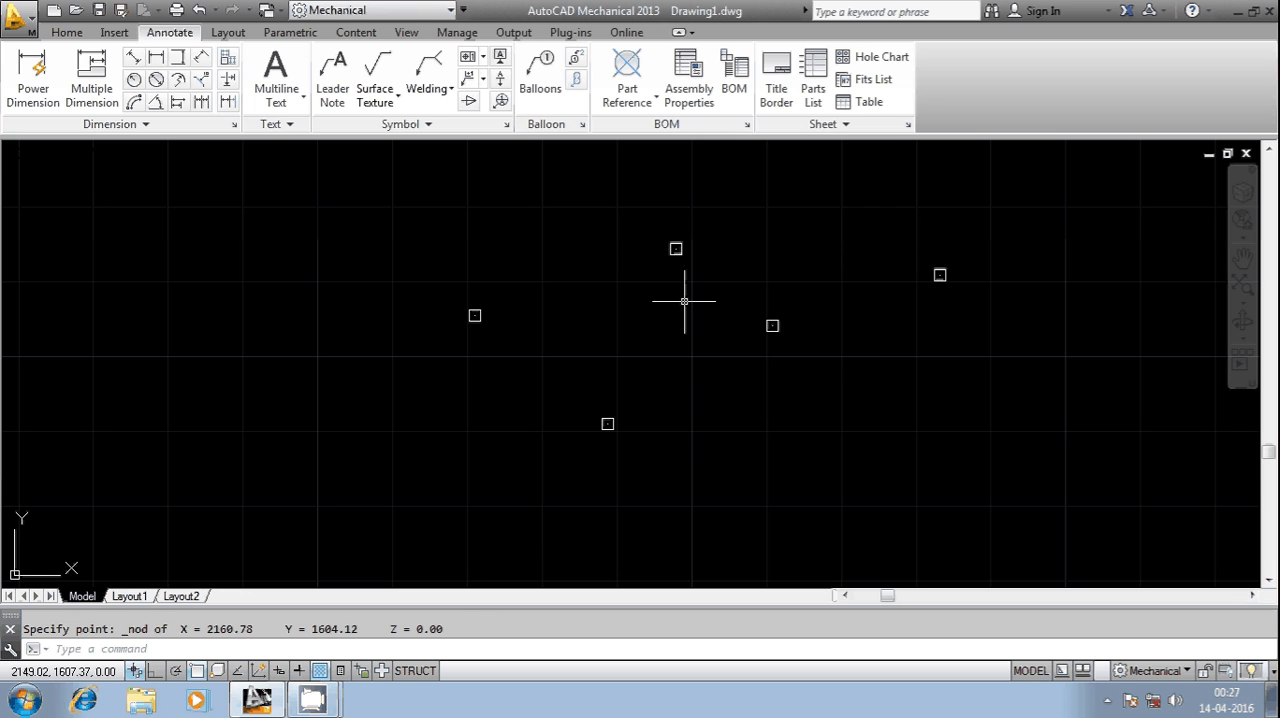
{"action": "left_click", "coordinate": [314, 698]}
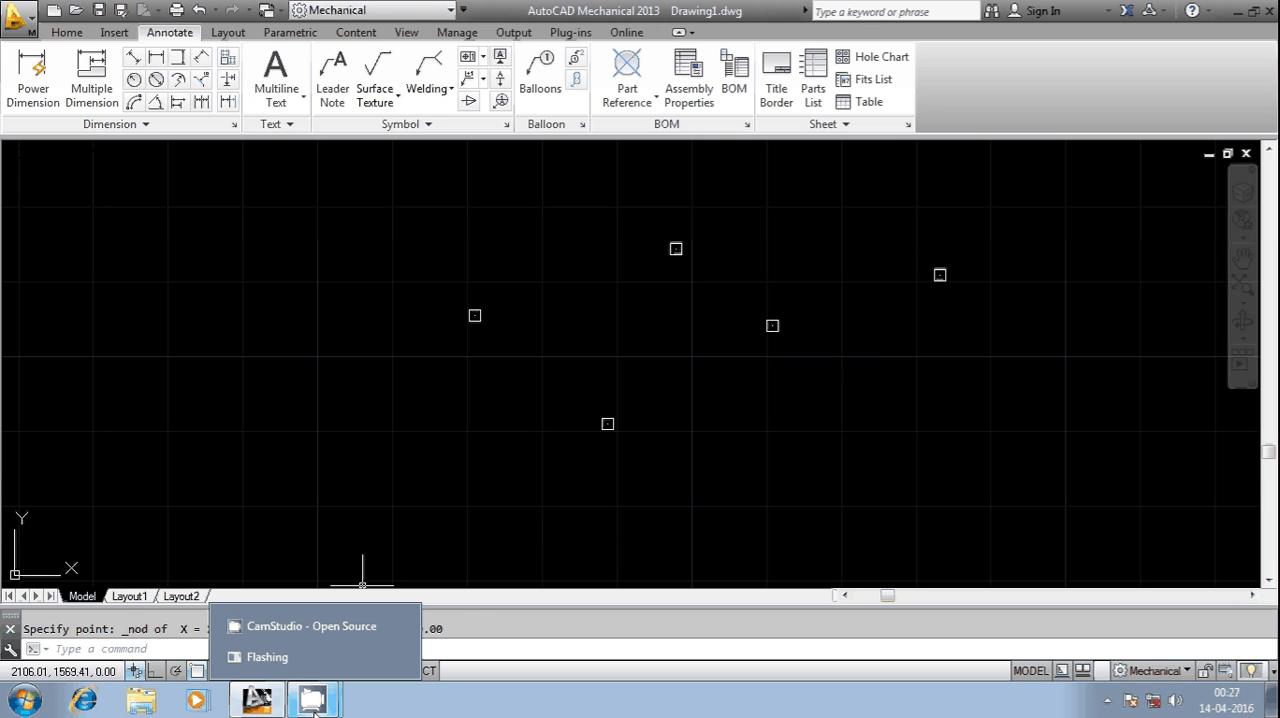